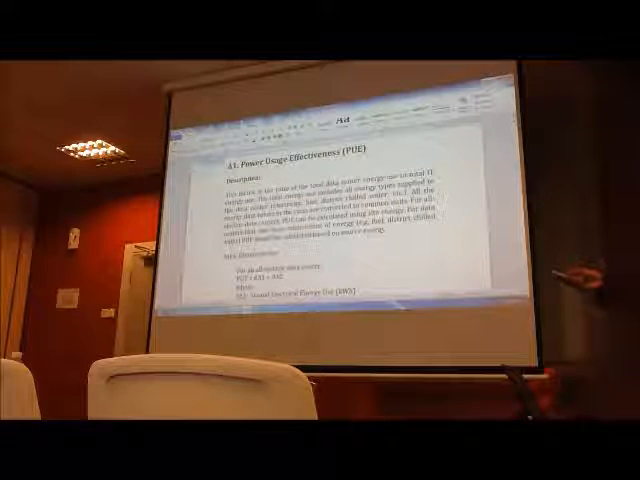
scroll("down", 3)
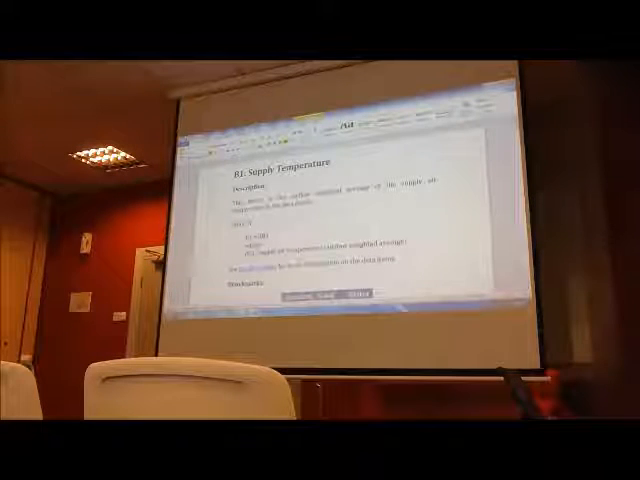
scroll("down", 3)
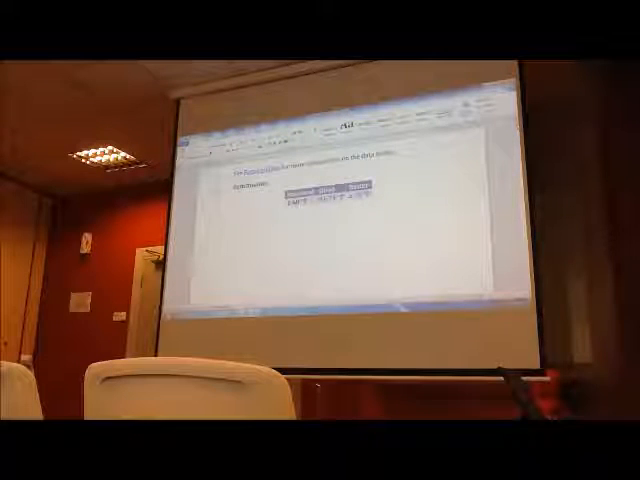